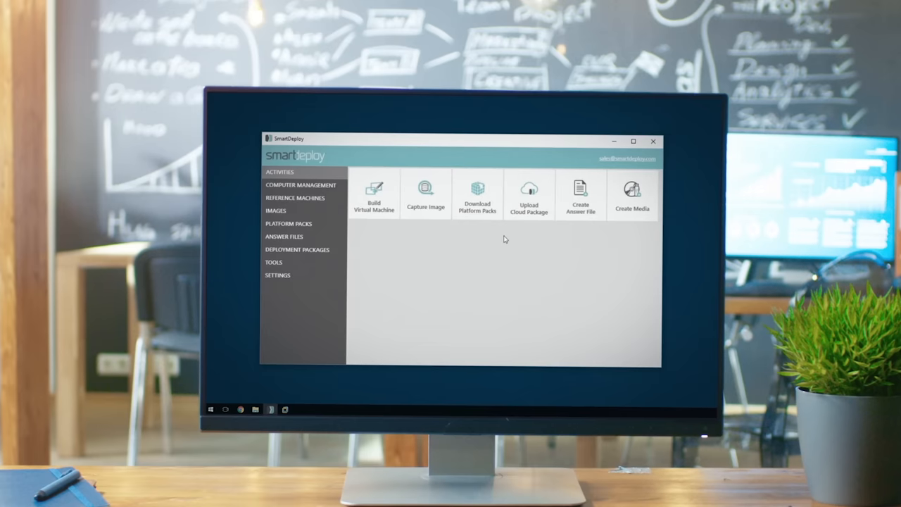
- Search the Download Platform Packs window for 'optiplex 7040' to list the Dell packs
left_click(478, 195)
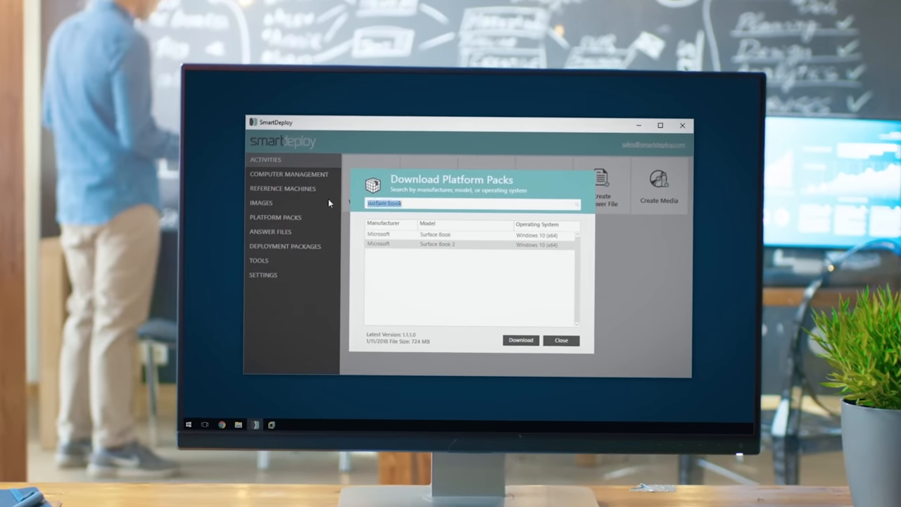
type("optiplex 7040")
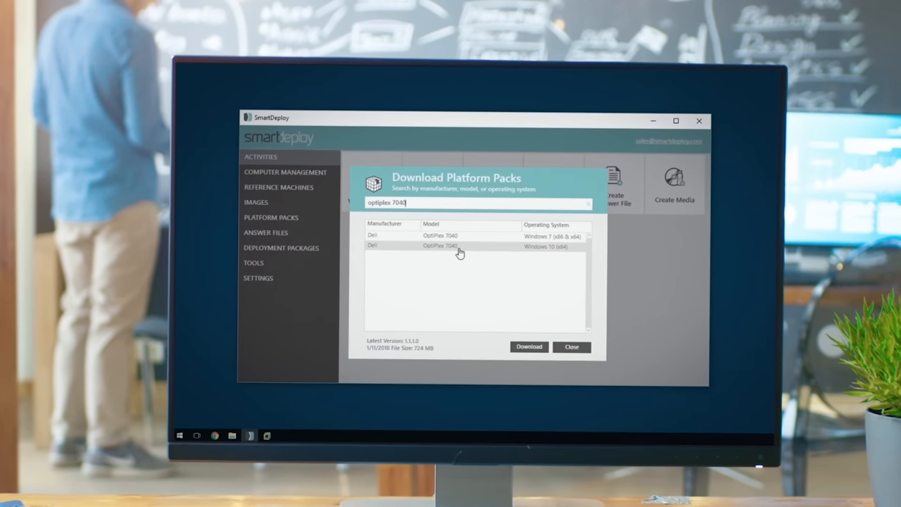